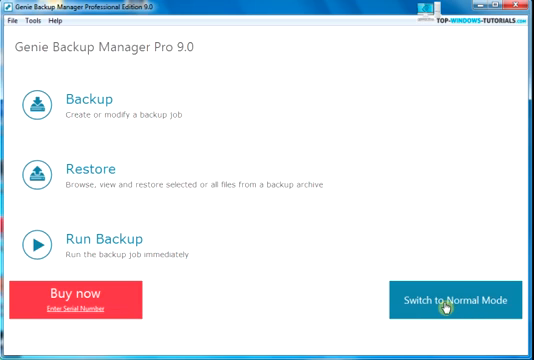
mouse_move(466, 310)
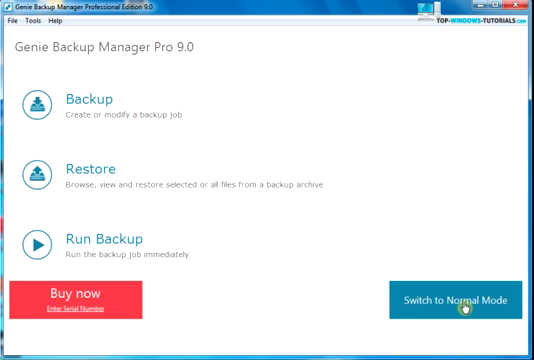
Step: Switch from easy mode to the full Normal Mode home screen
left_click(458, 299)
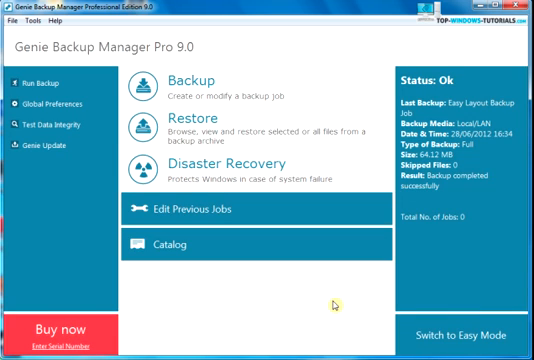
mouse_move(202, 90)
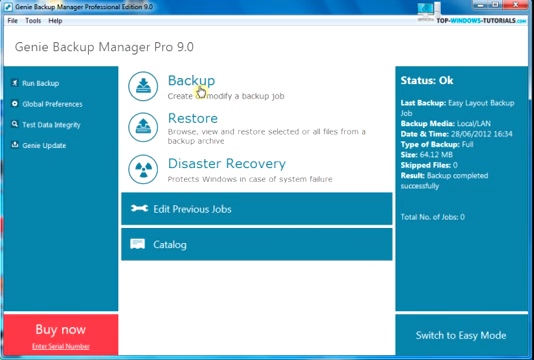
Step: Open the Backup job wizard from the normal-mode main page
left_click(183, 84)
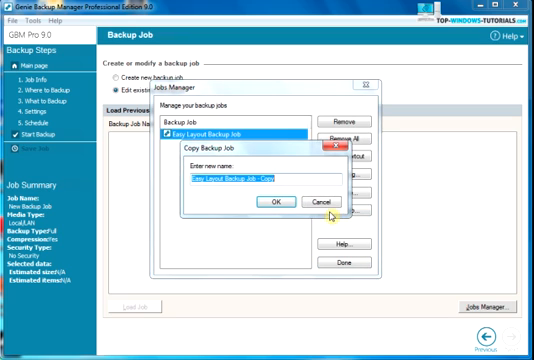
mouse_move(205, 203)
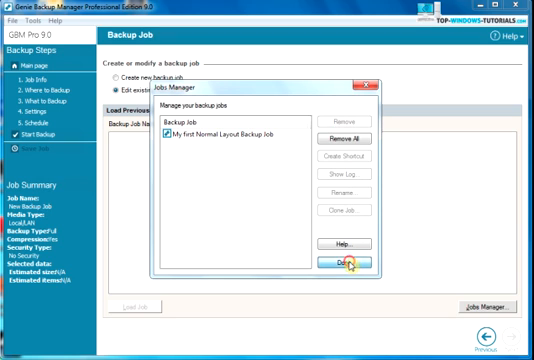
Step: Finish cloning Easy Layout Backup Job as 'My first Normal Layout Backup Job'
left_click(348, 263)
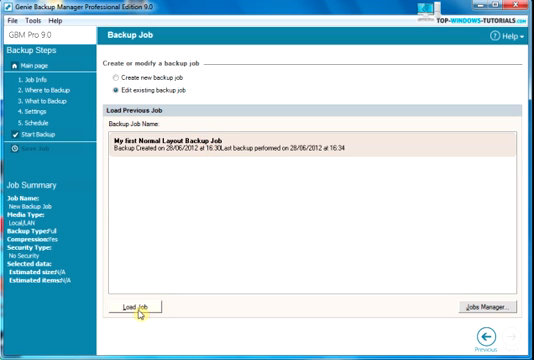
Step: Load 'My first Normal Layout Backup Job' from the previous jobs list
left_click(136, 305)
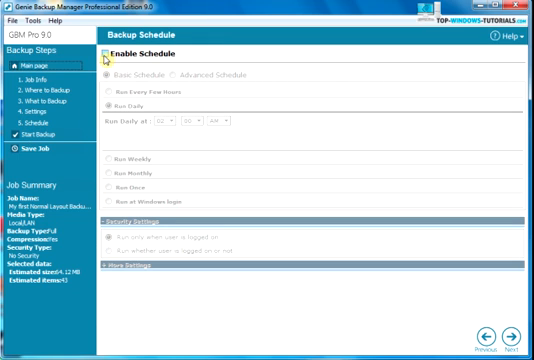
Step: Enable a basic weekly schedule at 02:00 AM on Sundays
left_click(103, 56)
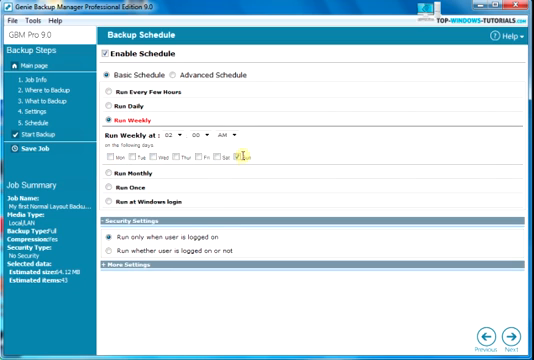
left_click(237, 155)
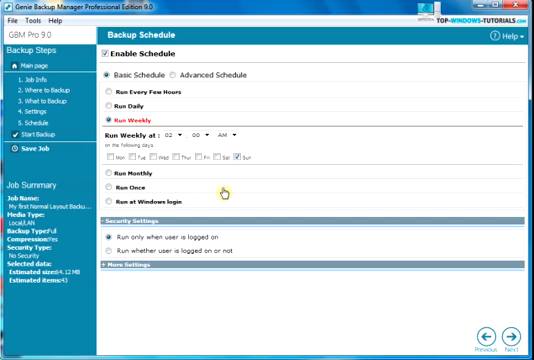
Step: Run the backup whether logged on or not, entering user name 'Buck'
left_click(113, 225)
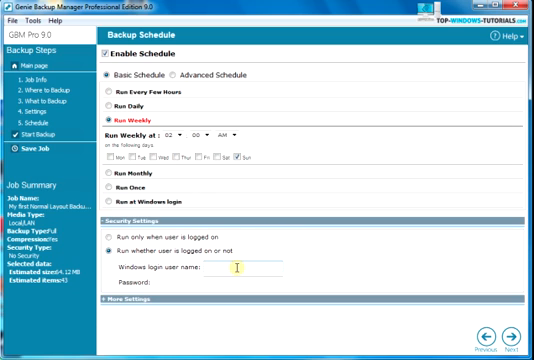
type("Buck")
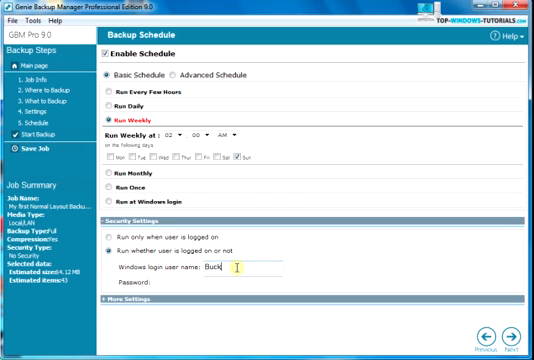